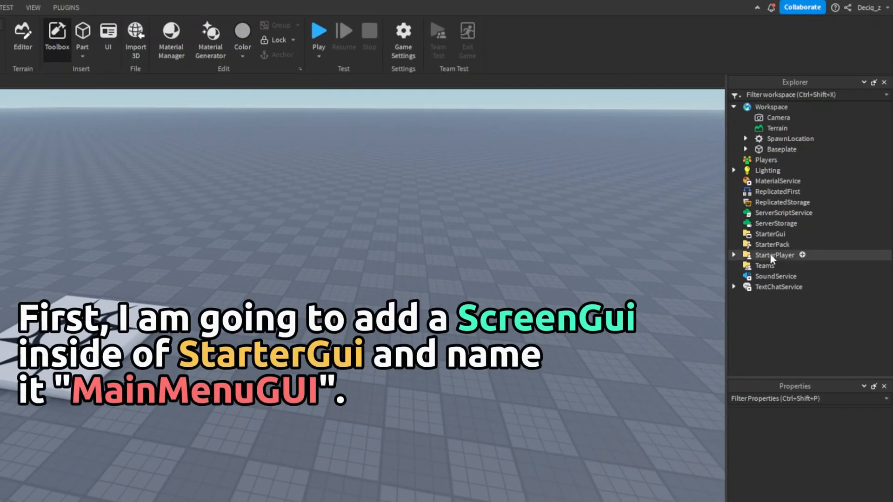
# - Insert a ScreenGui into StarterGui and rename it MainMenuGUI
pyautogui.click(773, 233)
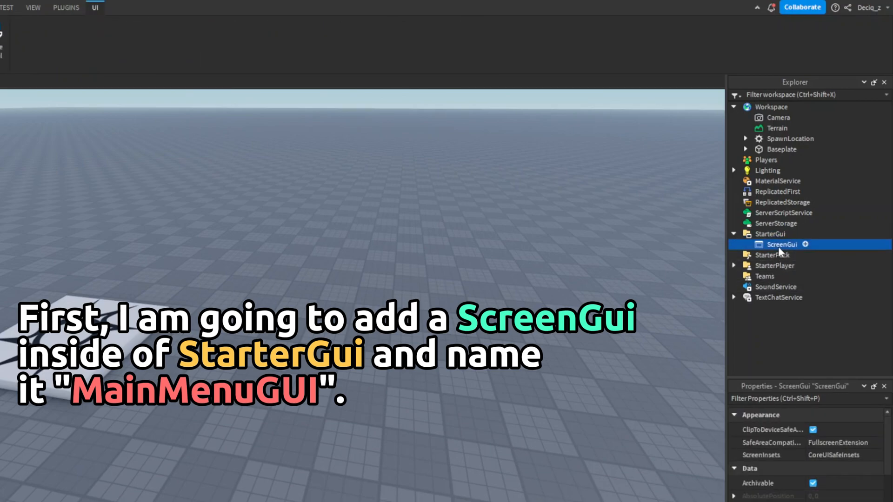
pyautogui.write('MainMenu')
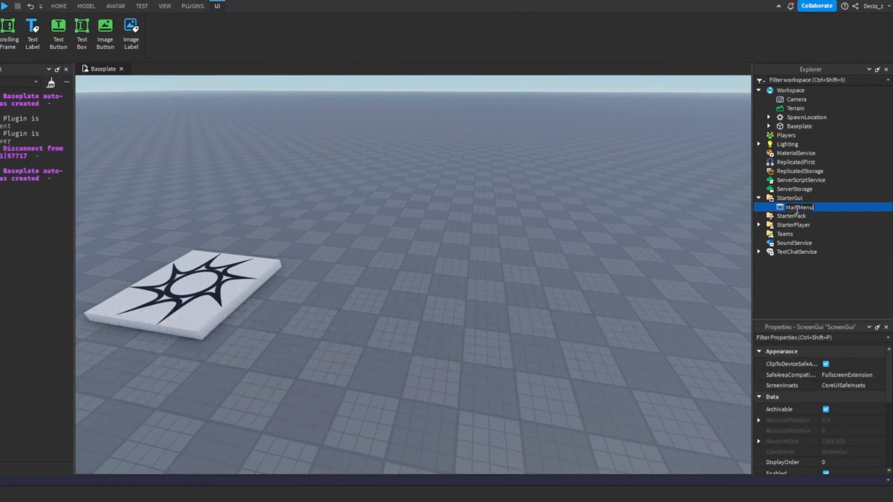
pyautogui.write('MainMenuGUI')
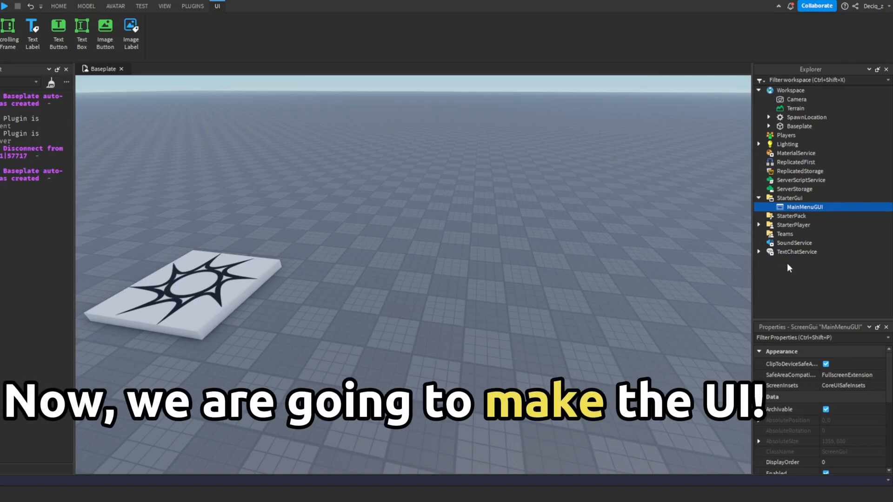
# - Add a Title label reading 'Welcome to My Game' and a green rounded PLAY button named PlayButton
pyautogui.click(32, 35)
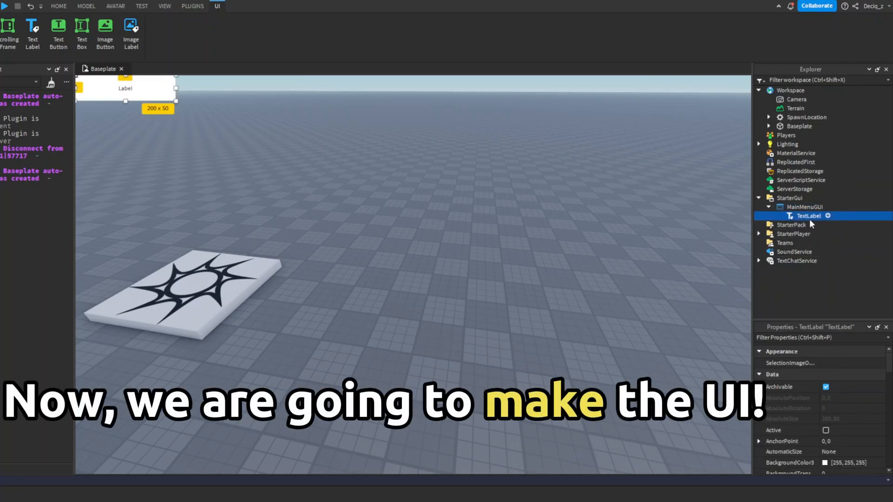
pyautogui.doubleClick(809, 215)
pyautogui.write('Title')
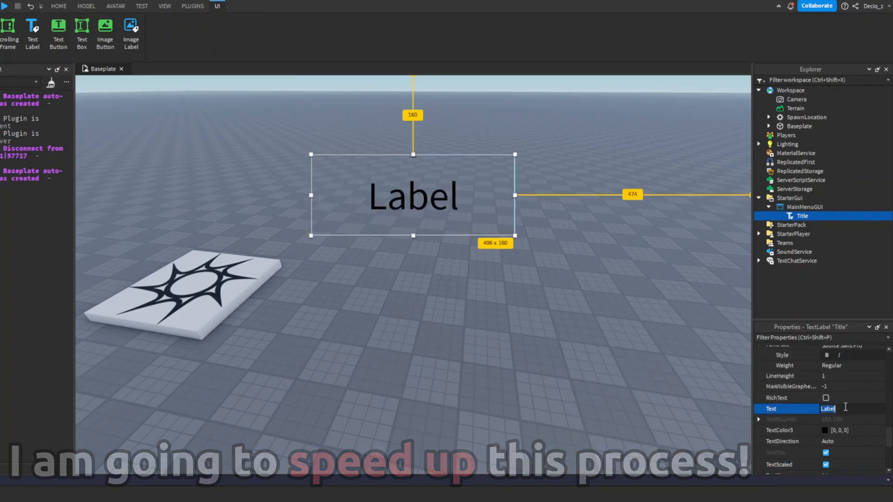
pyautogui.write('Welcome to My Game')
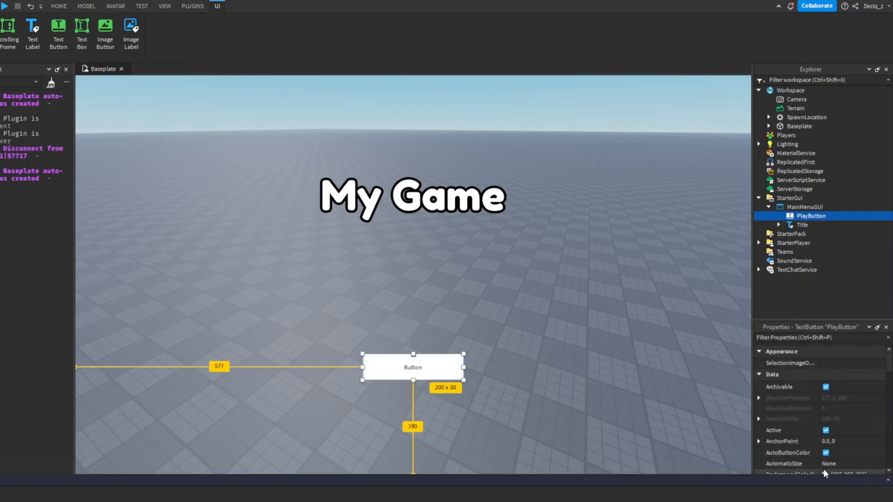
pyautogui.click(842, 468)
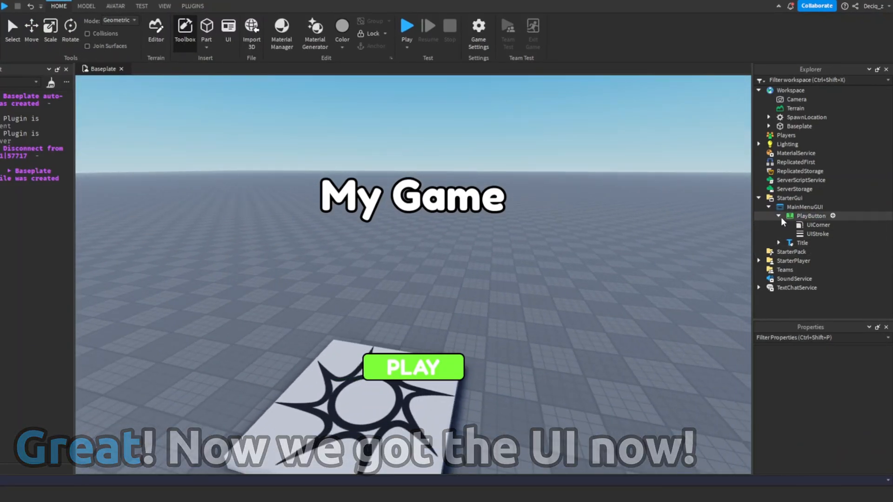
# - Uncheck Enabled on MainMenuGUI so the menu is hidden in the viewport
pyautogui.click(779, 216)
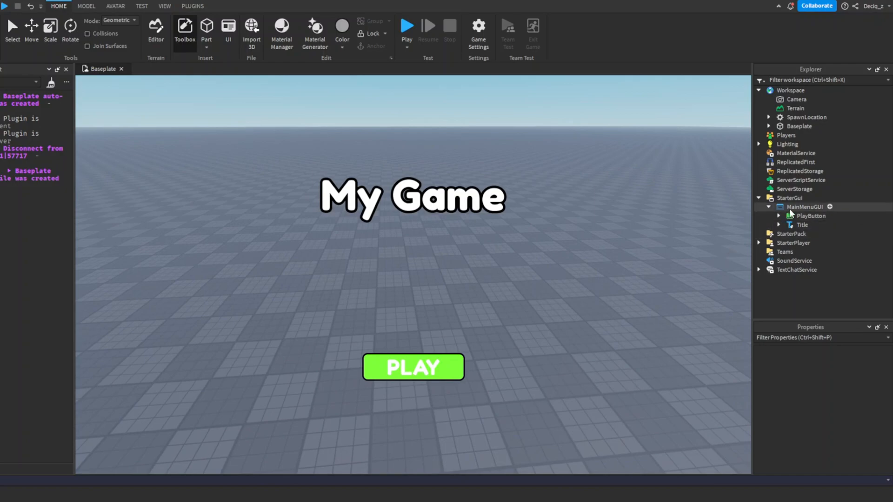
pyautogui.click(805, 207)
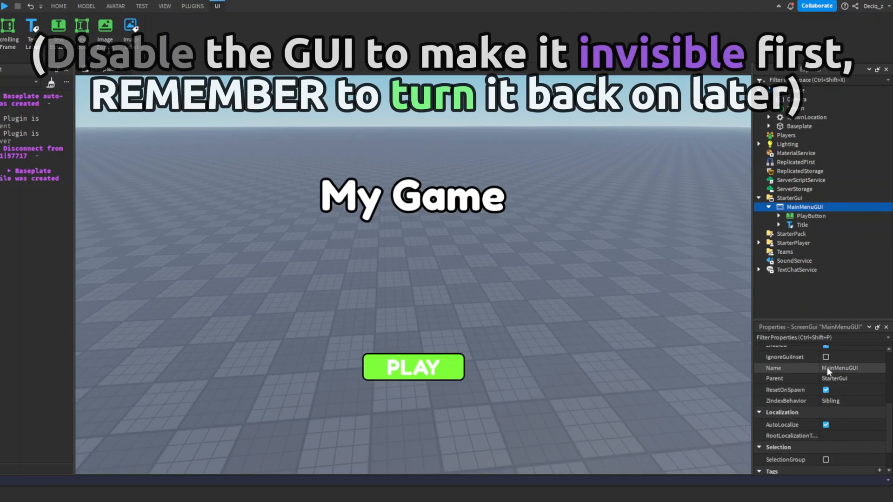
pyautogui.click(825, 352)
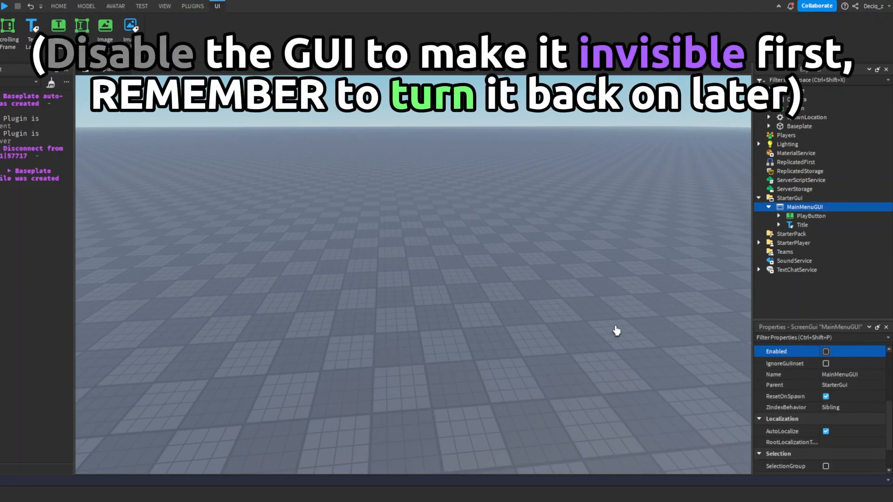
pyautogui.click(58, 6)
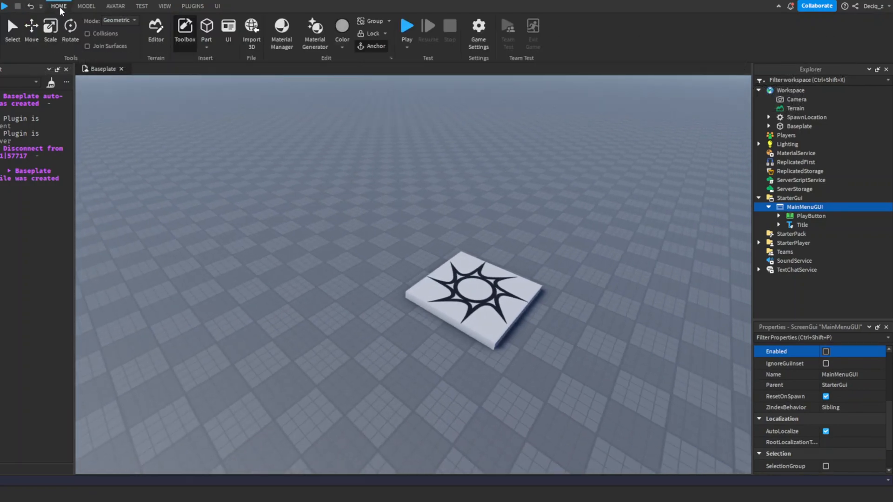
# - Insert a Part and move and rotate it above the baseplate to orientation -30, 90, 0
pyautogui.click(206, 29)
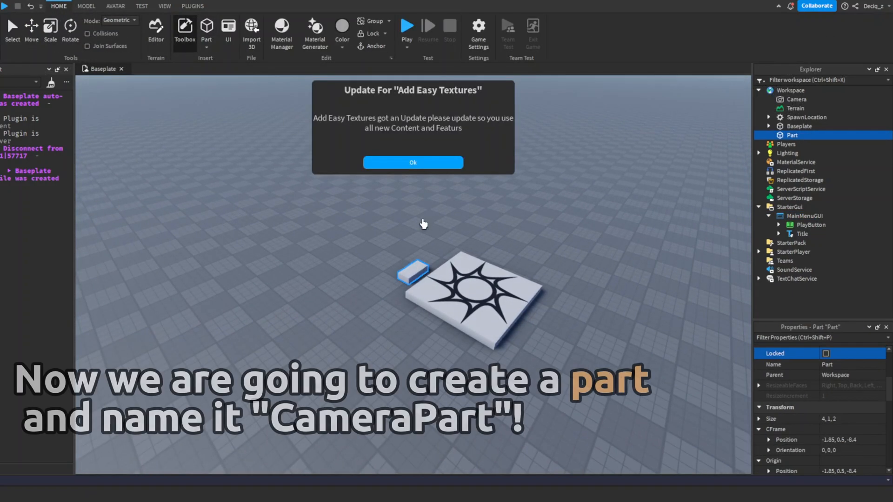
pyautogui.click(412, 162)
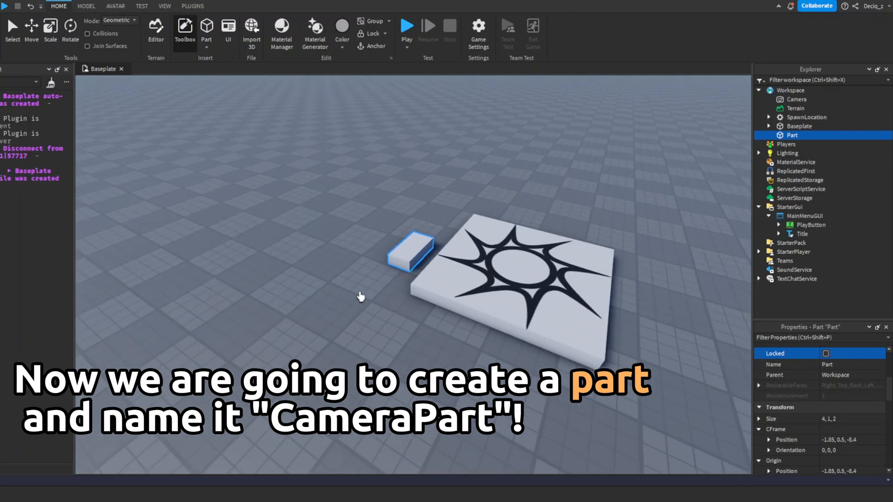
pyautogui.click(30, 32)
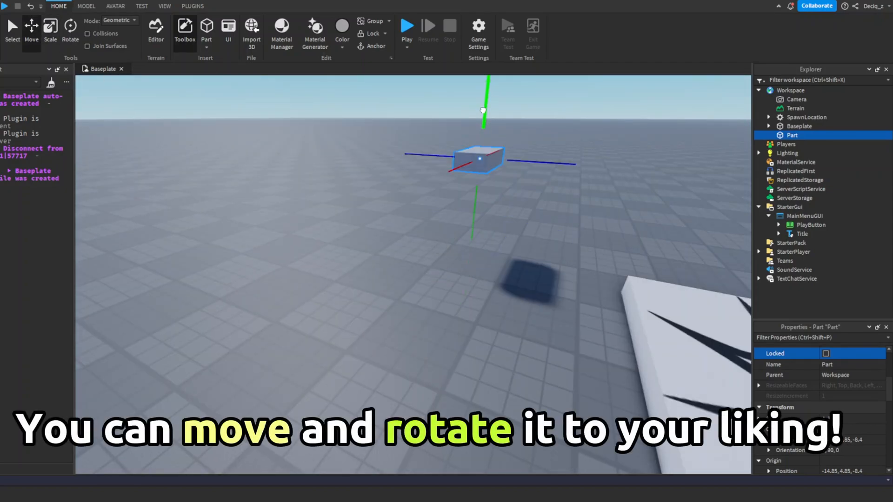
pyautogui.click(70, 29)
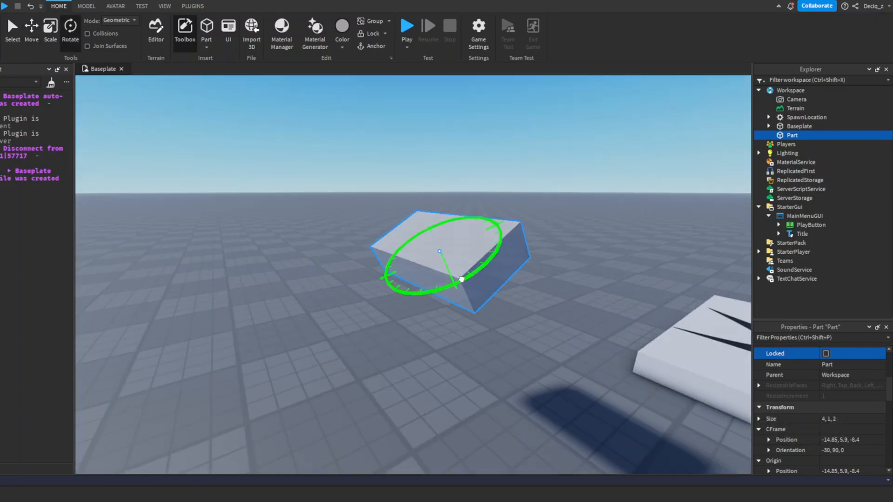
pyautogui.click(70, 29)
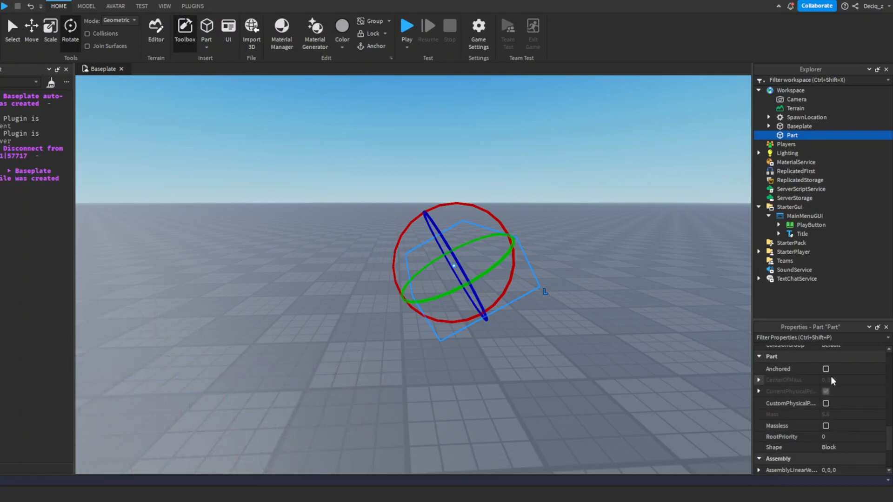
# - Anchor the part, set Transparency 1, rename it CameraPart, and add a LocalScript in MainMenuGUI
pyautogui.click(433, 261)
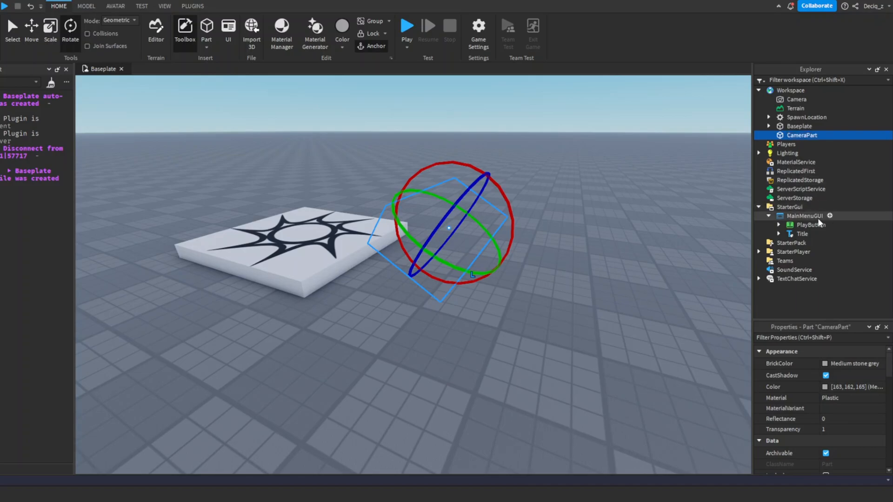
pyautogui.click(804, 216)
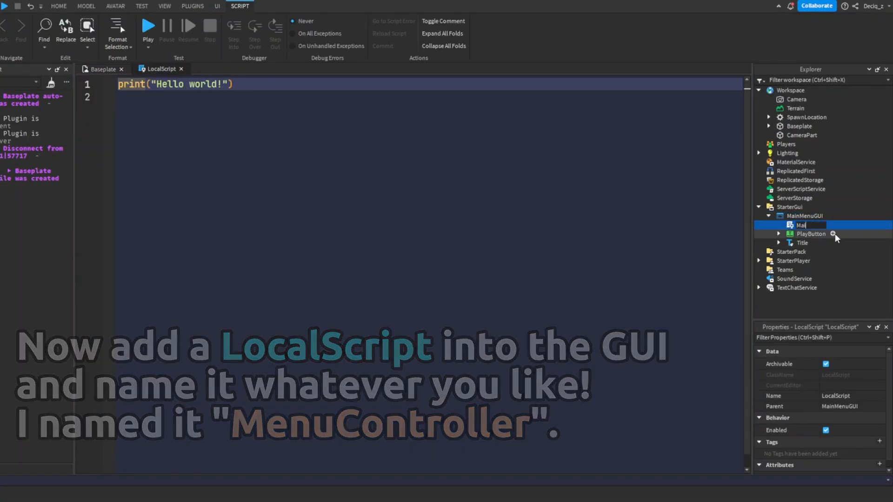
# - Rename the LocalScript to MenuController and clear its default code
pyautogui.write('MainMenu')
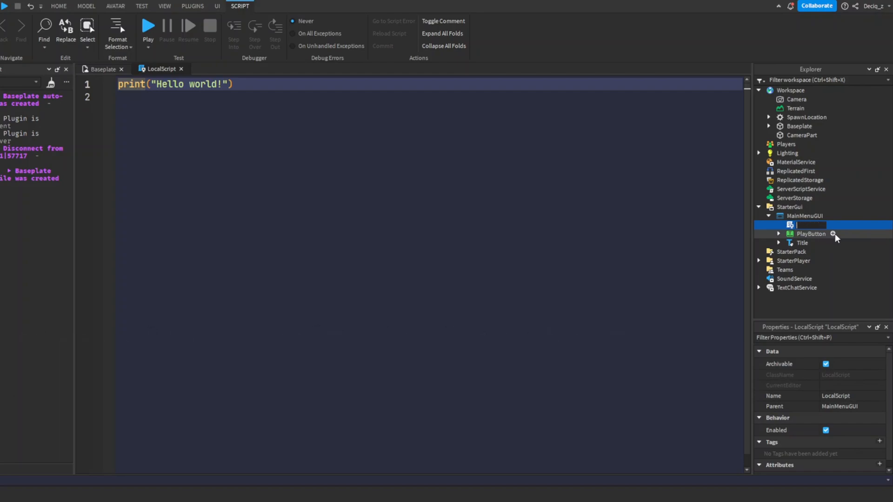
pyautogui.write('MenuController')
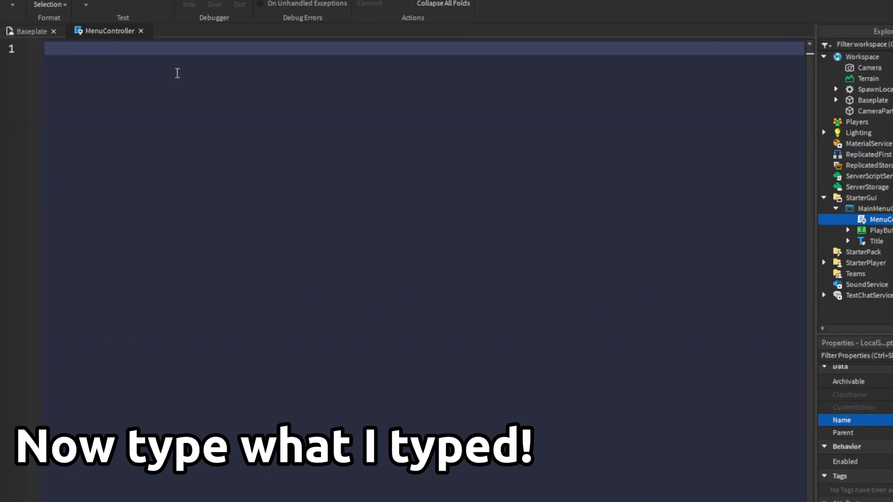
# - Declare ReplicatedStorage, Players, CameraPart via WaitForChild, CurrentCamera, LocalPlayer and Mouse
pyautogui.write('-- //')
pyautogui.write('local RunS')
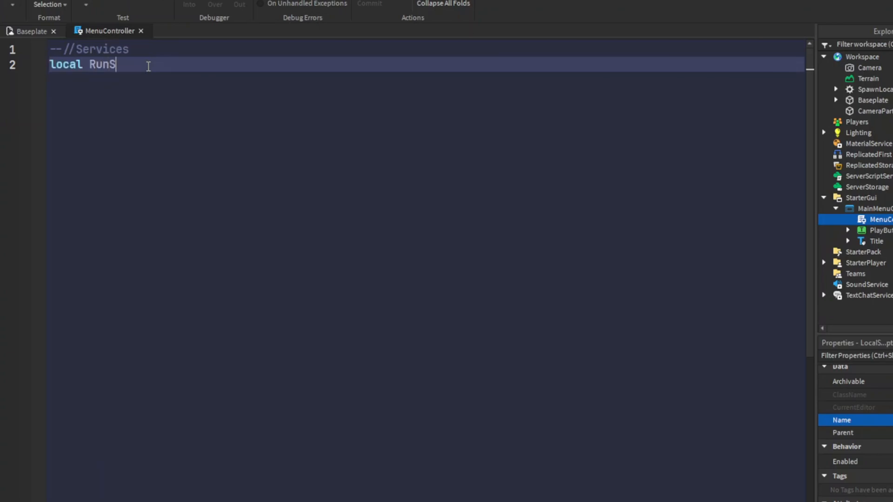
pyautogui.write('ervice = game:GetService("ReplicatedStorag")')
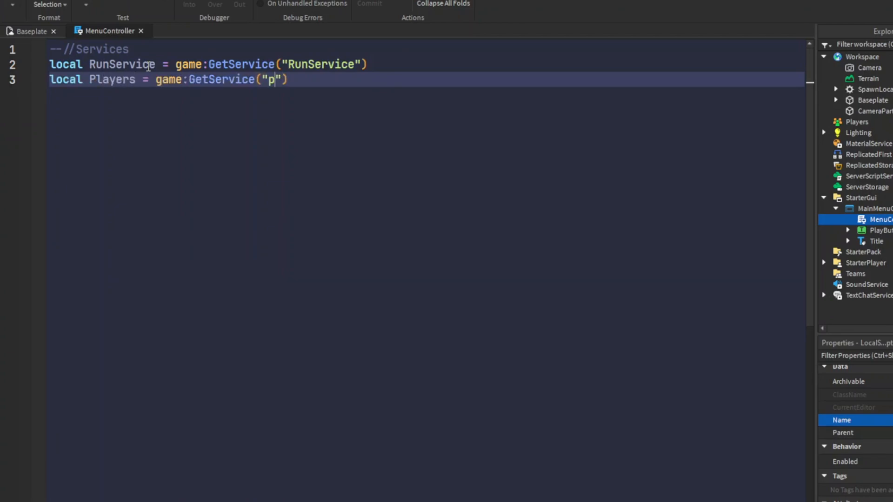
pyautogui.write('layers")')
pyautogui.write('local')
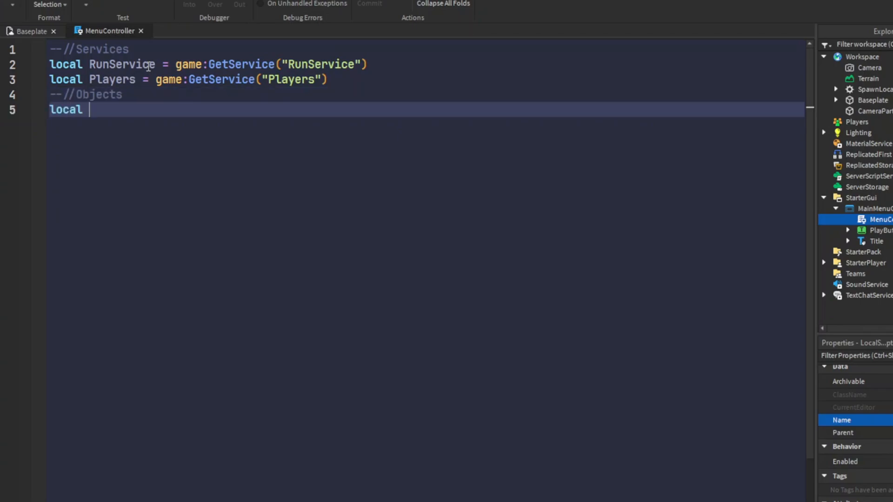
pyautogui.write('CameraPart = workspace.C')
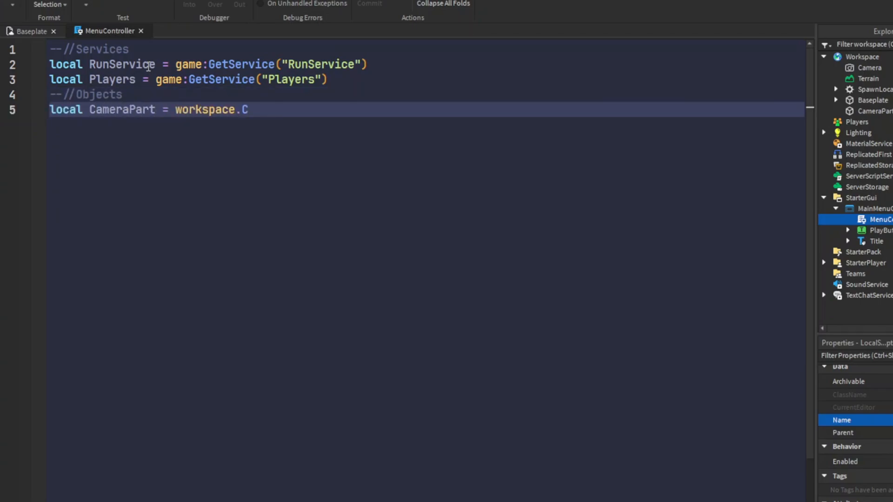
pyautogui.press('BackSpace')
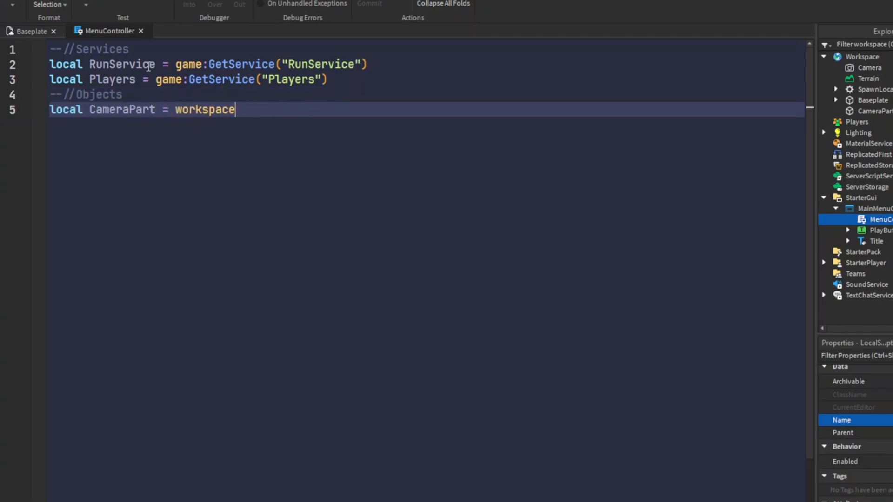
pyautogui.write(':WaitForChild("CameraPart")')
pyautogui.write('local c')
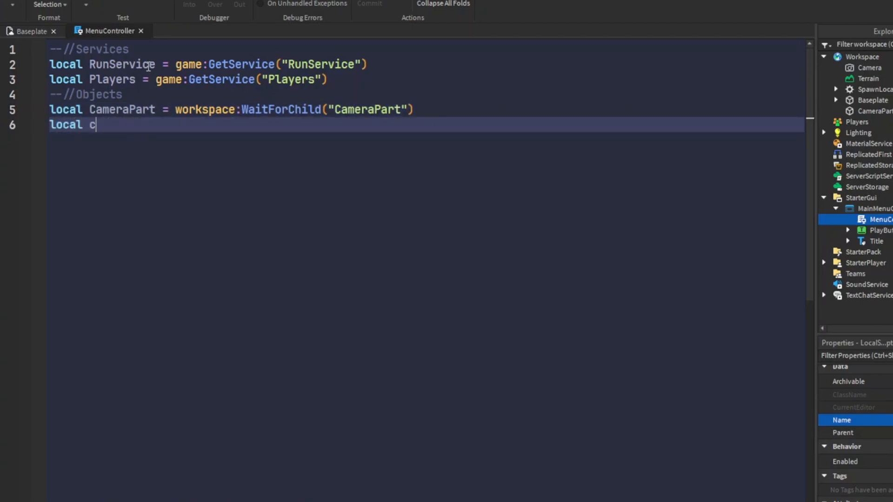
pyautogui.write('urrentCamera = workspace.CurrentCamera')
pyautogui.write('local')
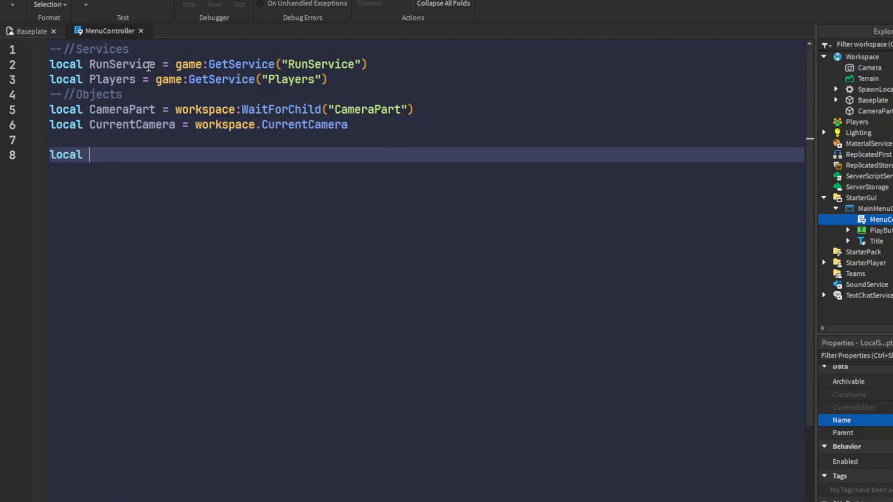
pyautogui.write('LocalPlayer = Players.LocalPlayer')
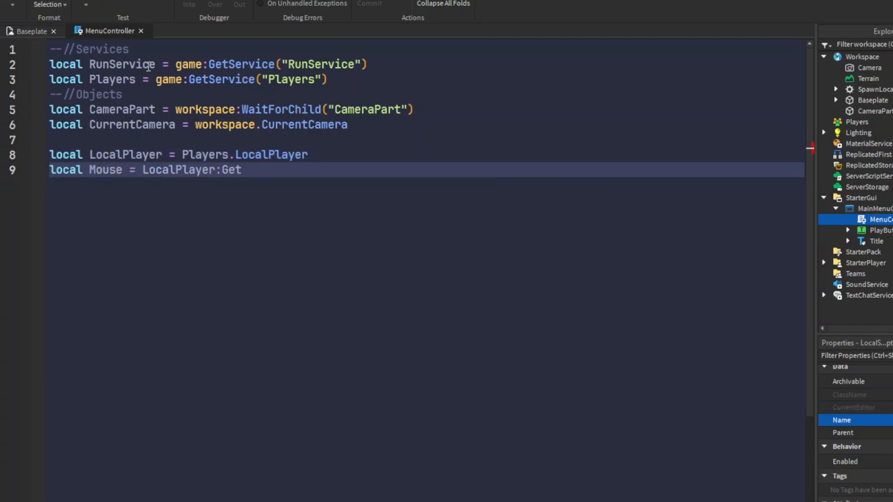
pyautogui.write('Mouse()')
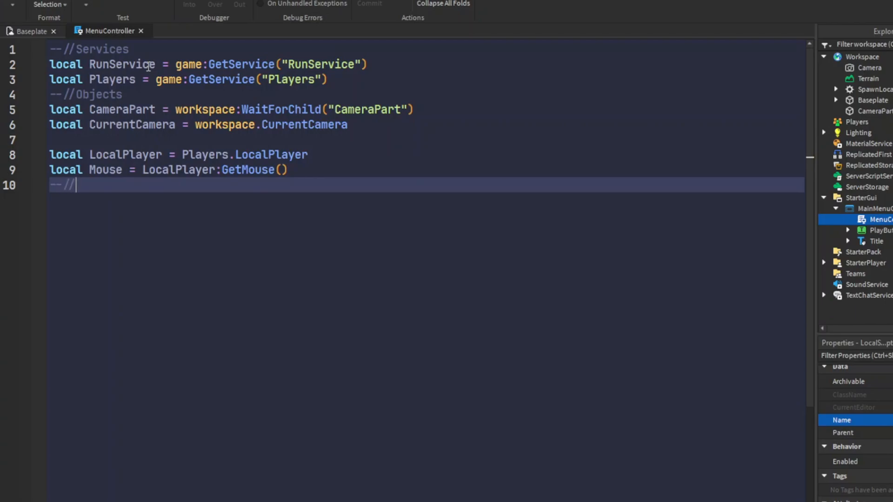
# - Declare GUI = script.Parent, PlayButton = GUI.PlayButton, MOVE_SPEED = 150 and a Functions comment
pyautogui.write('Gui')
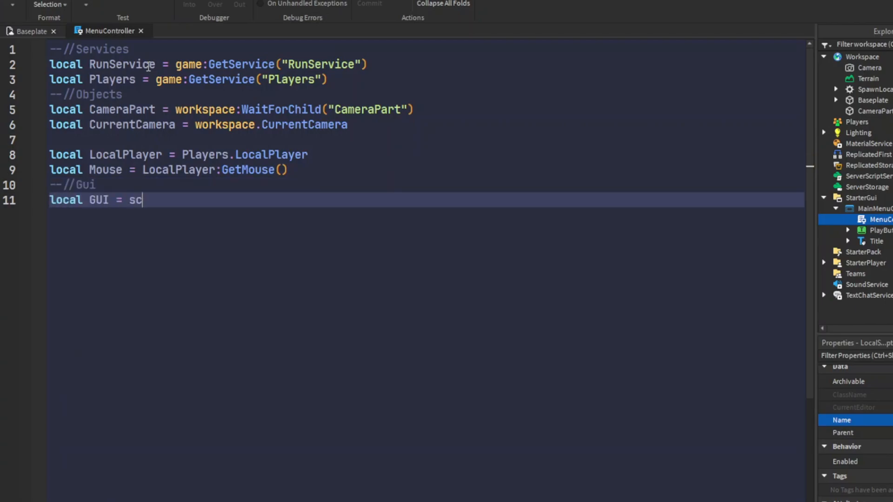
pyautogui.write('ript.Parent')
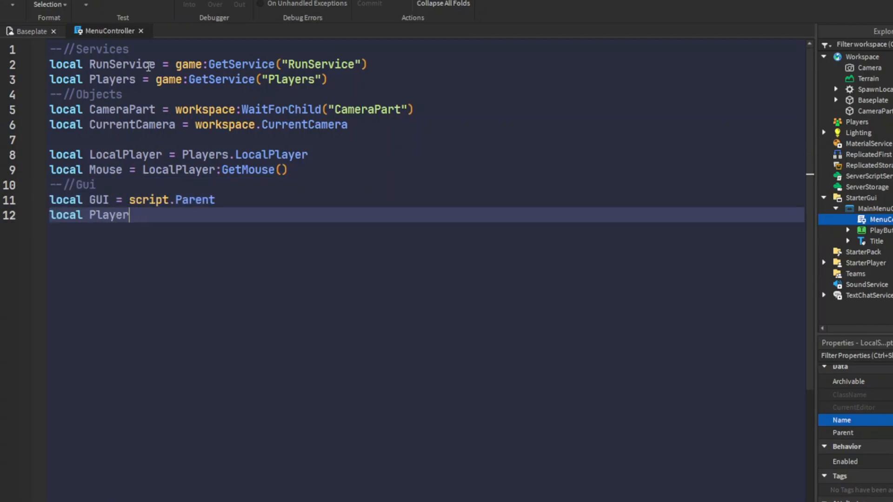
pyautogui.write('Button = GUI.PlayButton')
pyautogui.write('--//Constants')
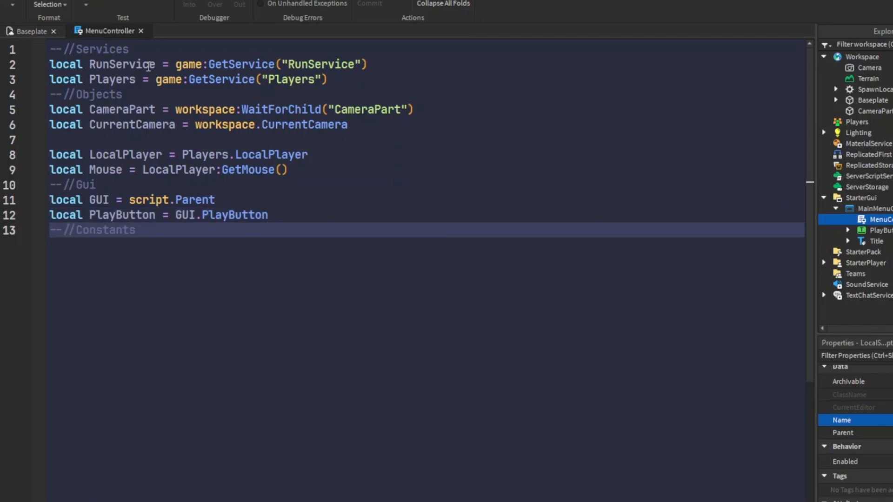
pyautogui.write('local MOVE_SPEED = 1')
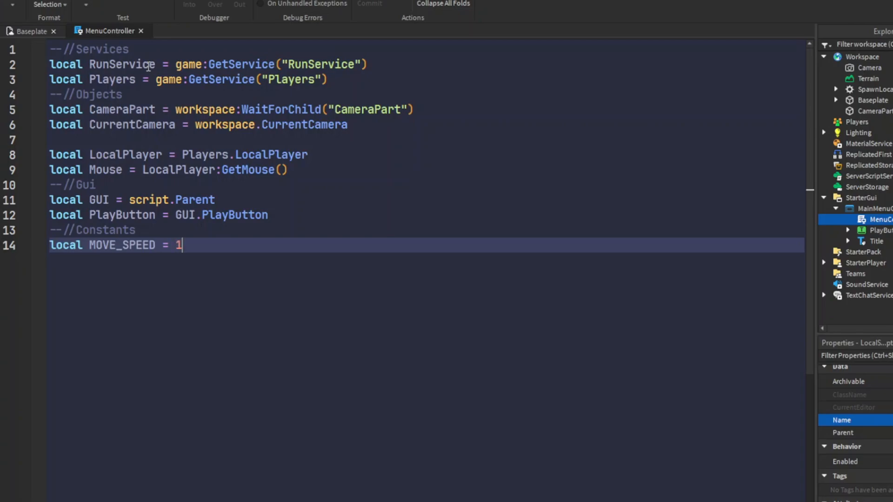
pyautogui.write('50')
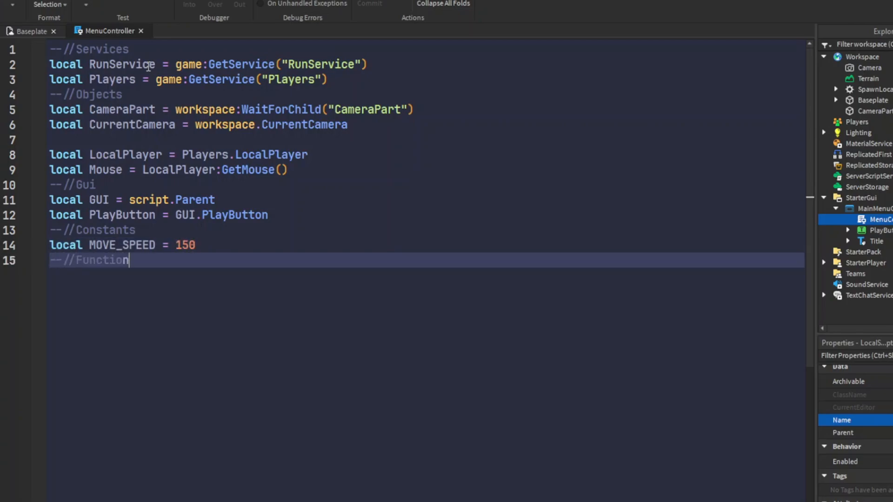
pyautogui.write('s')
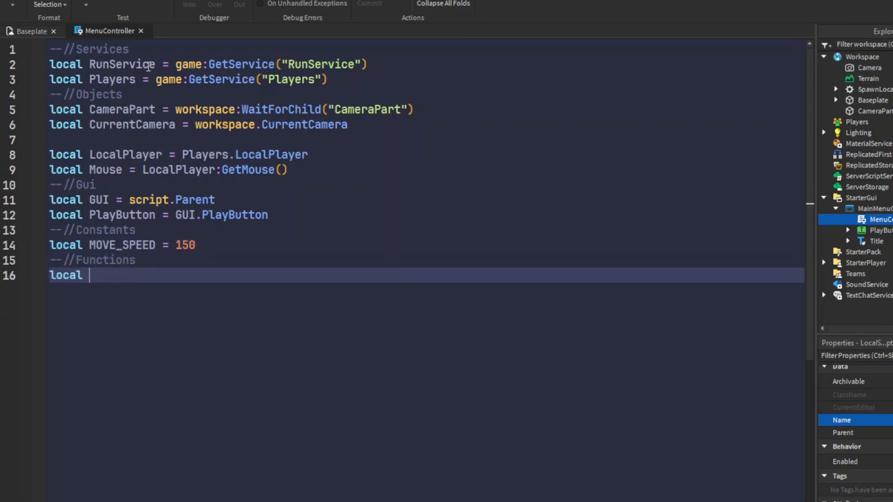
# - Write UpdateCamera with Center = CameraPart.CFrame and MoveVector from mouse offsets over MOVE_SPEED
pyautogui.write('function UpdateCamera()')
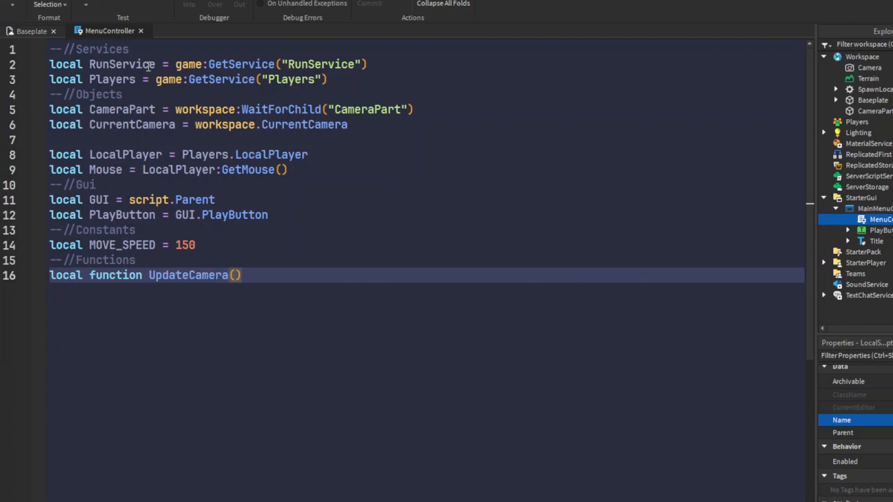
pyautogui.write('local Center =')
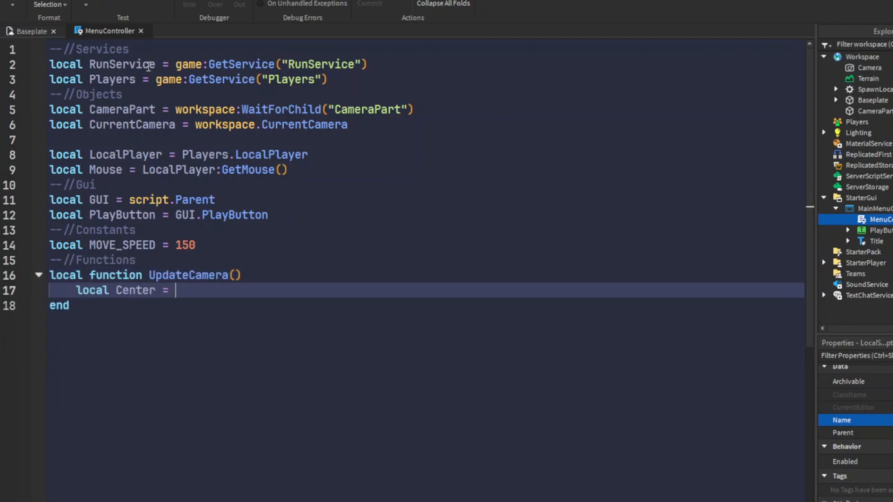
pyautogui.write('CameraPart.CFrame')
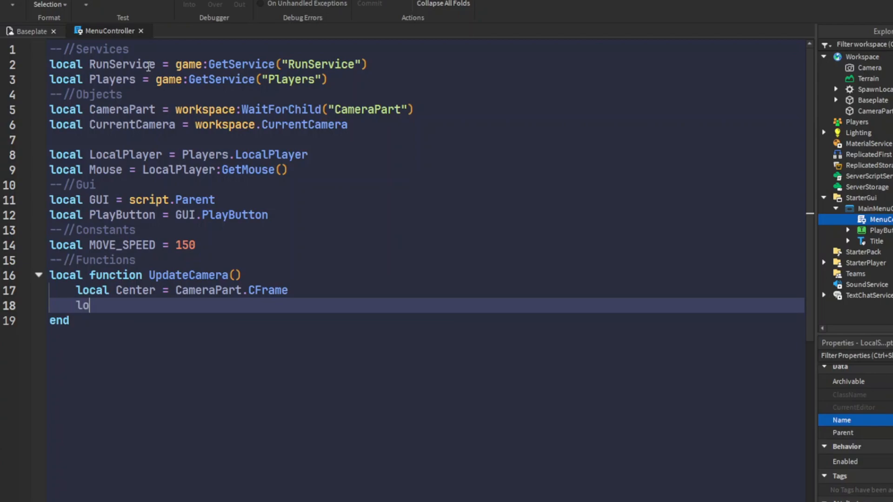
pyautogui.write('cal MoveVector =')
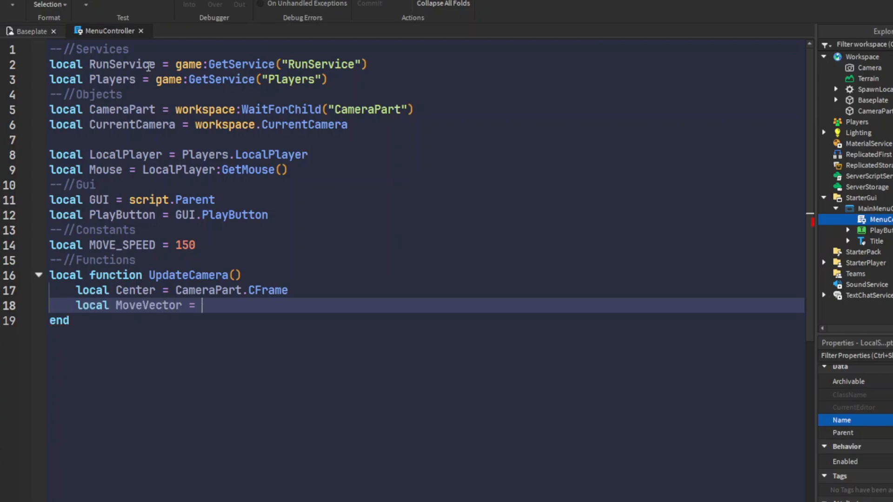
pyautogui.write('Vector3.new((')
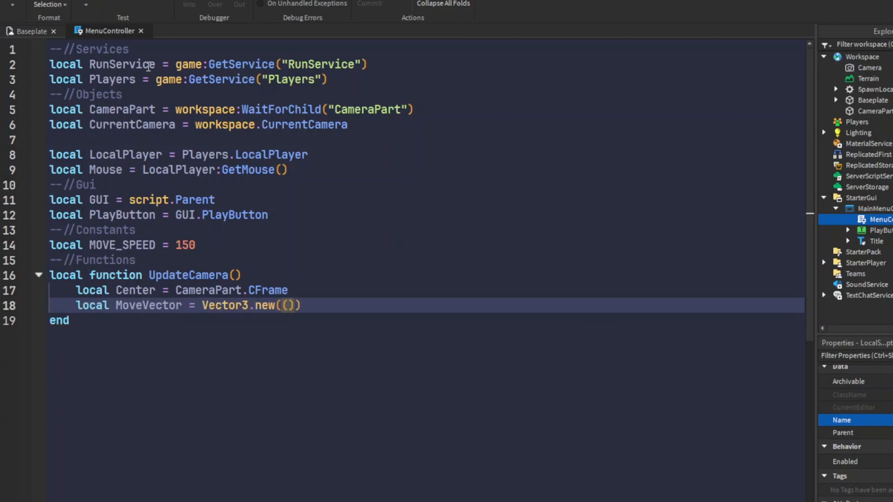
pyautogui.write('Mouse.X - C')
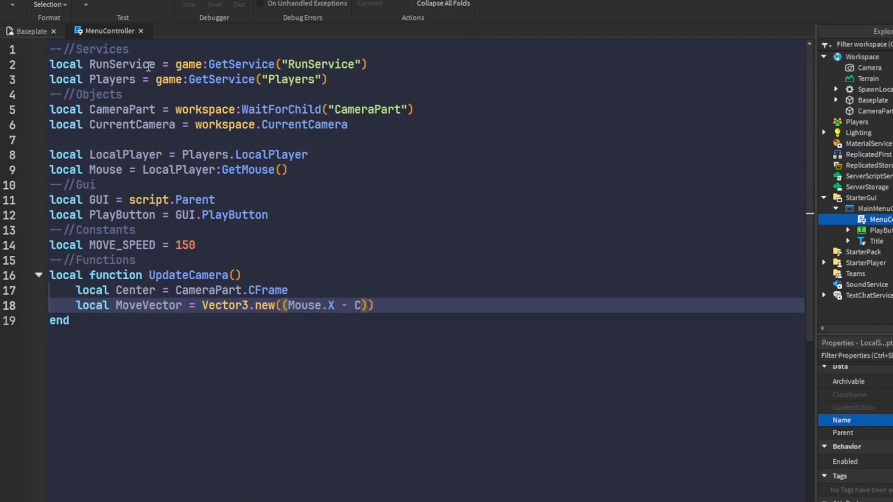
pyautogui.write('enter.X)/')
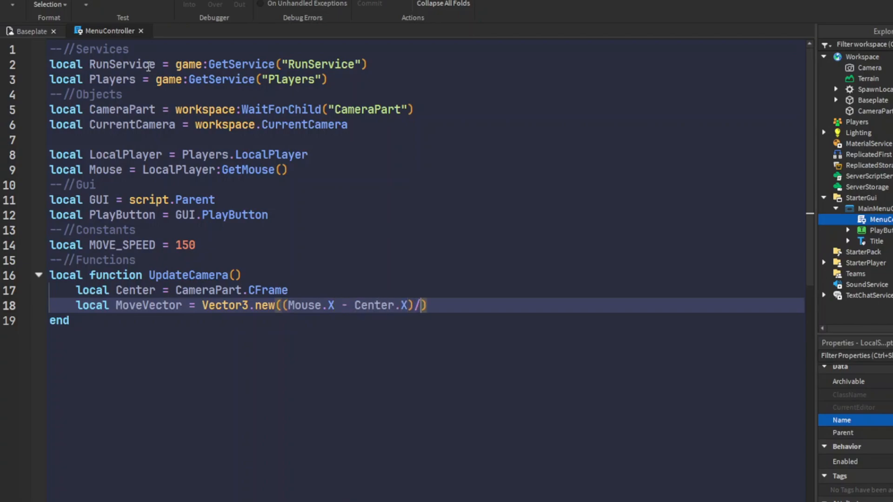
pyautogui.write('Move, (')
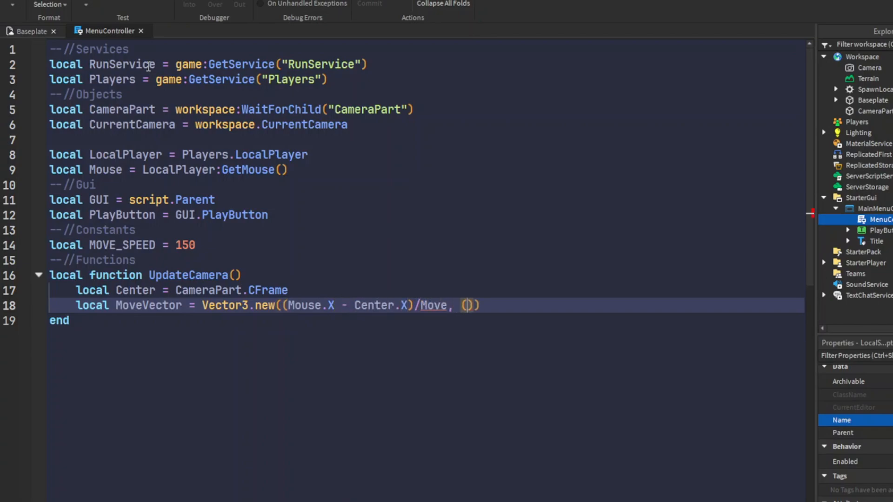
pyautogui.write('Mouse.Y - Center')
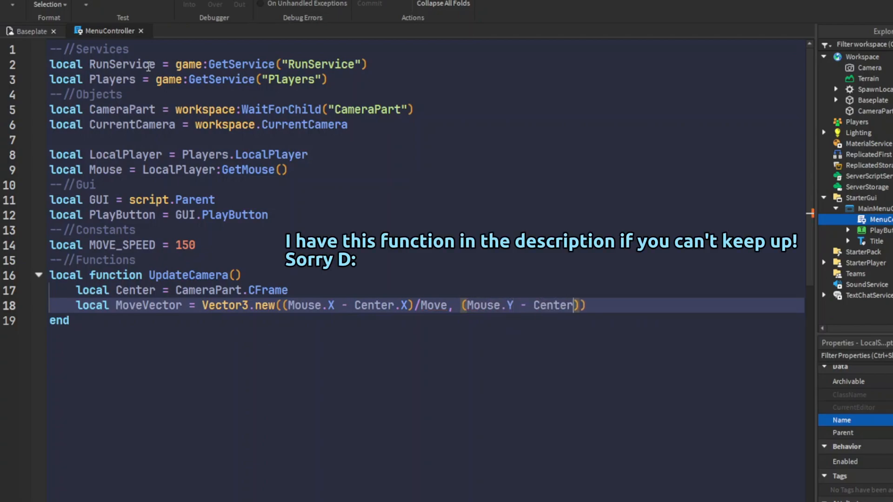
pyautogui.write('.Y)/Mo')
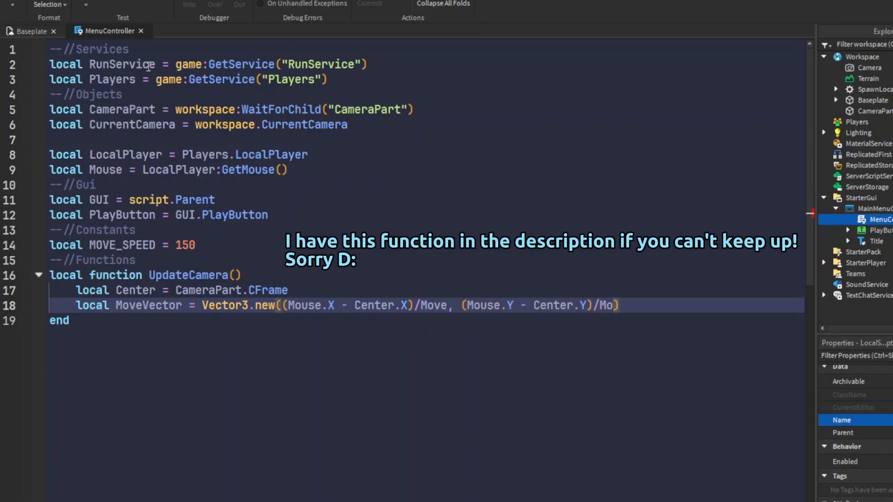
pyautogui.write('MOVE_SPEED')
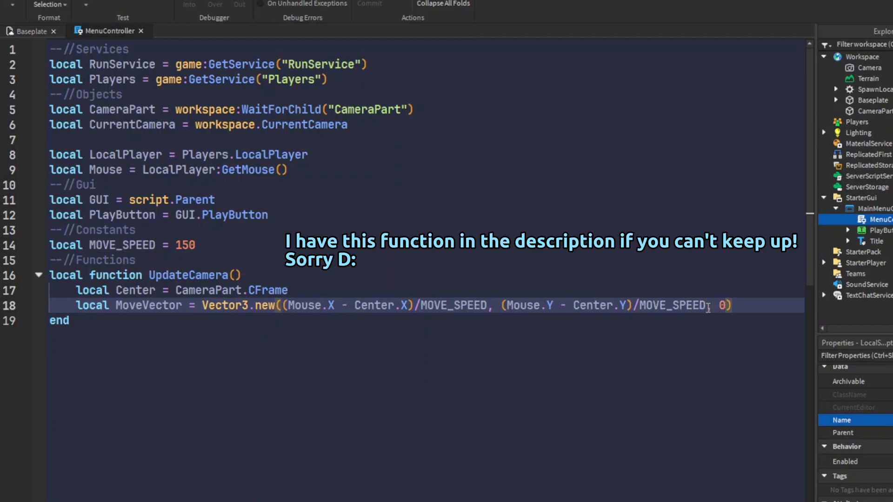
# - Set CurrentCamera.CFrame to CameraPart.CFrame times CFrame.Angles of mouse-offset radians over MOVE_SPEED
pyautogui.write('local')
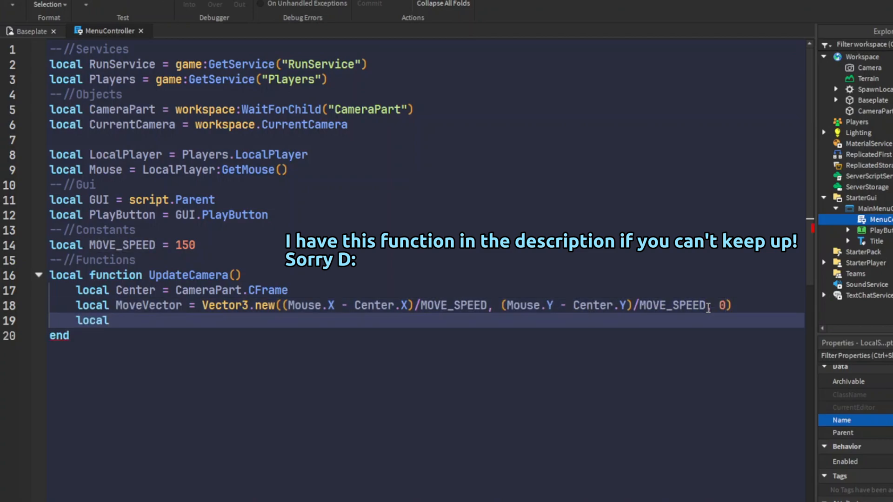
pyautogui.write('CurrentCamera.CFrae')
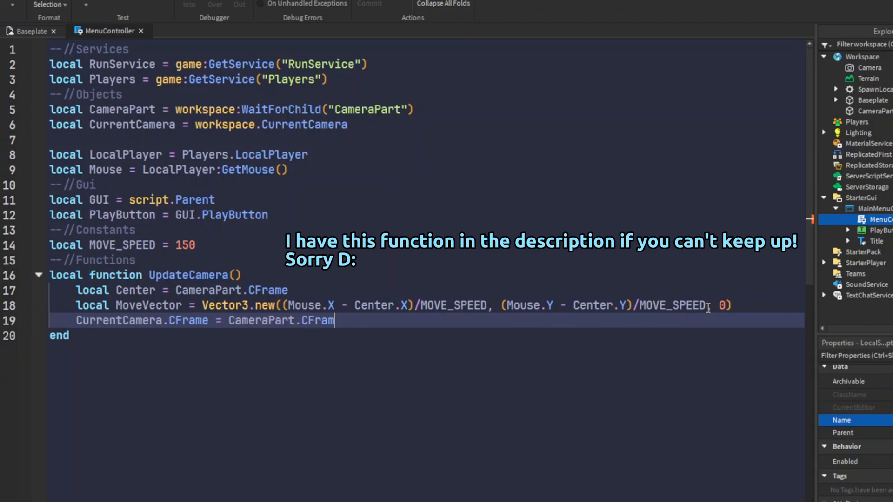
pyautogui.write('* CFrame.angles(math.rad(')
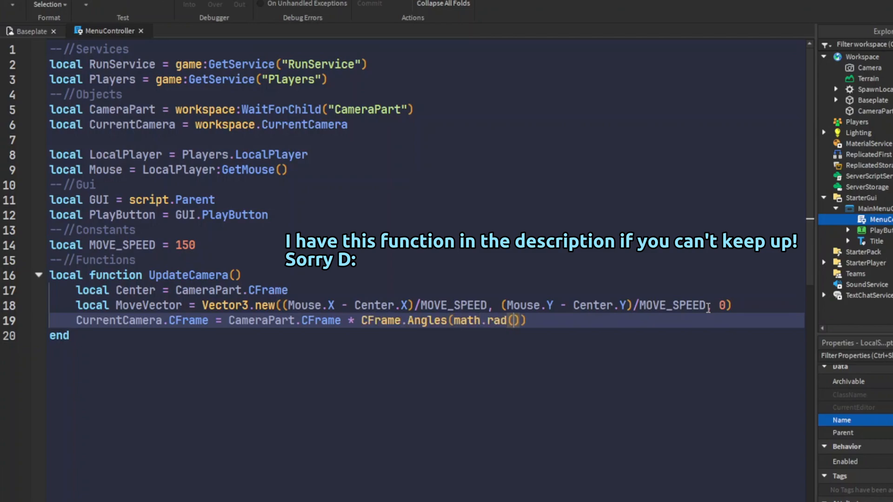
pyautogui.write('-(')
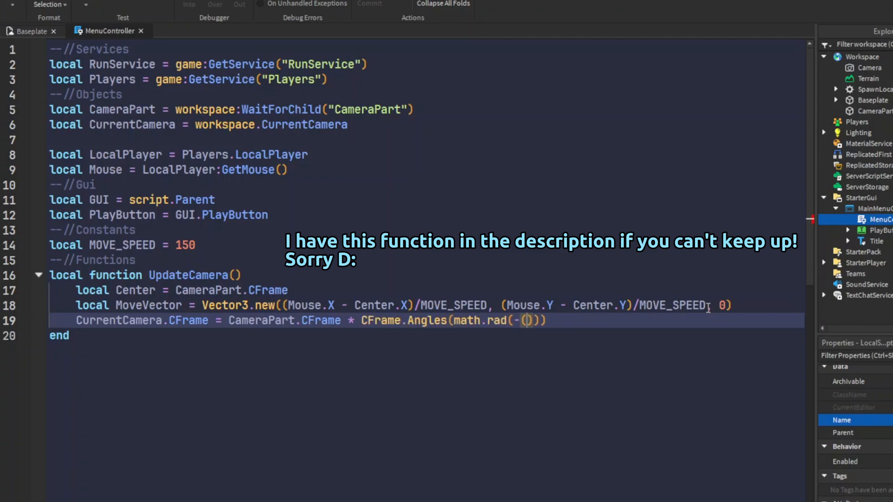
pyautogui.write('Mouse.Y - c')
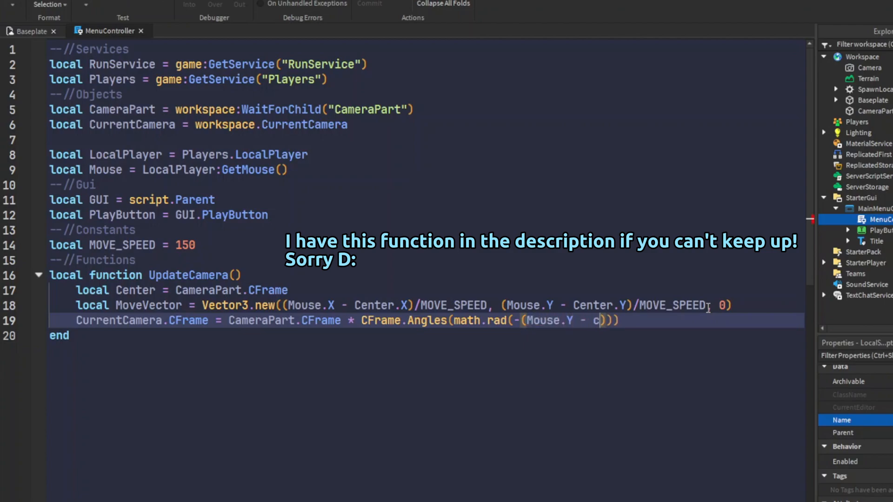
pyautogui.write('enter.Y)/Move')
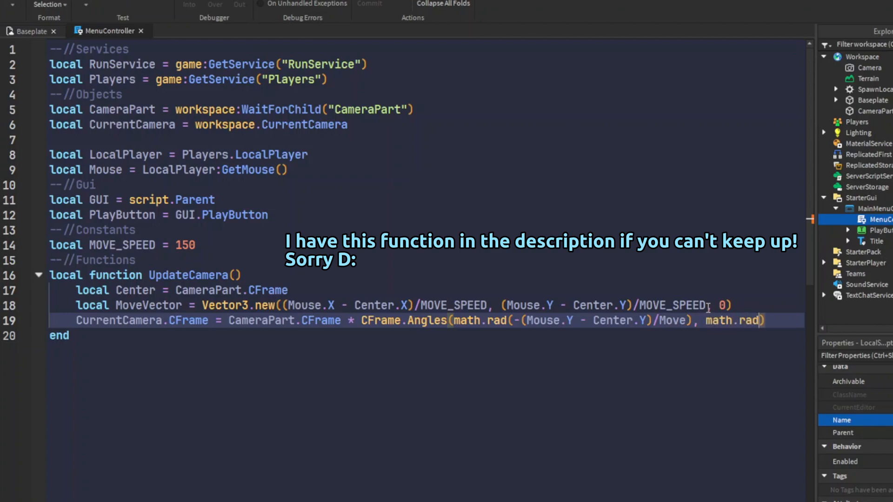
pyautogui.write('()')
pyautogui.write('--//Ev')
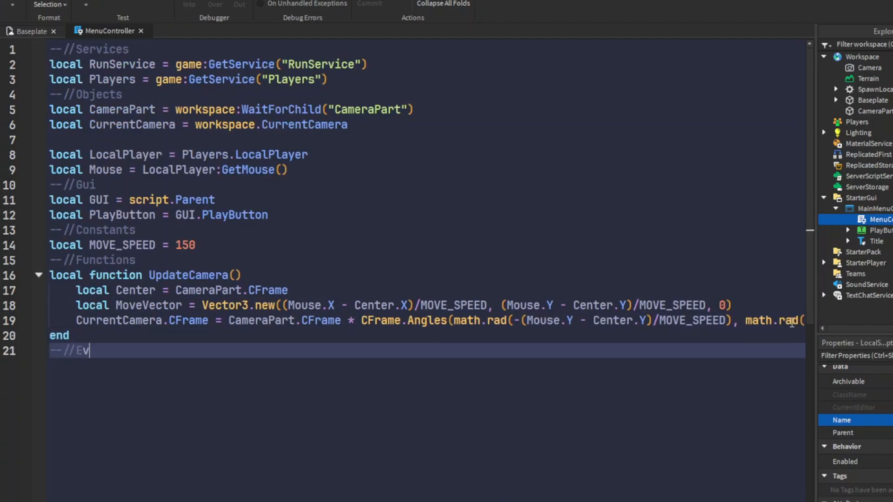
# - Connect UpdateCamera to RenderStepped, disconnect and destroy GUI on PlayButton.Activated, then playtest
pyautogui.write('ents')
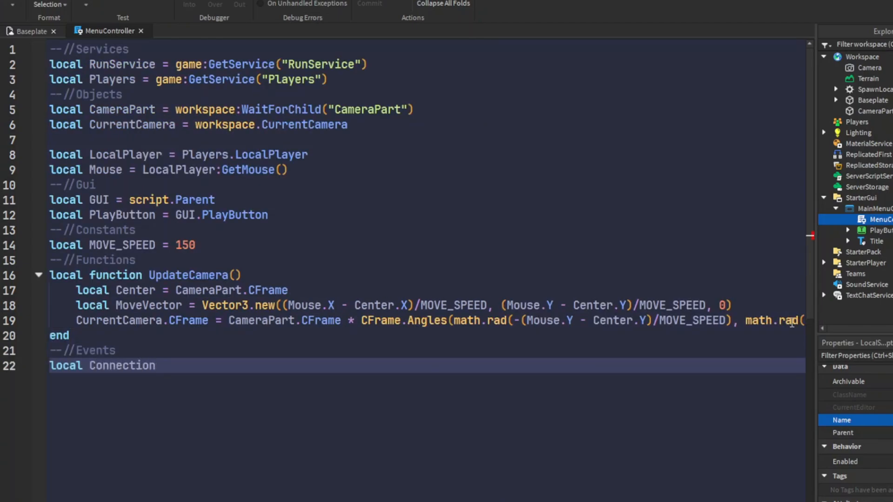
pyautogui.write('= RunService.RenderStepped:Connect(upda)')
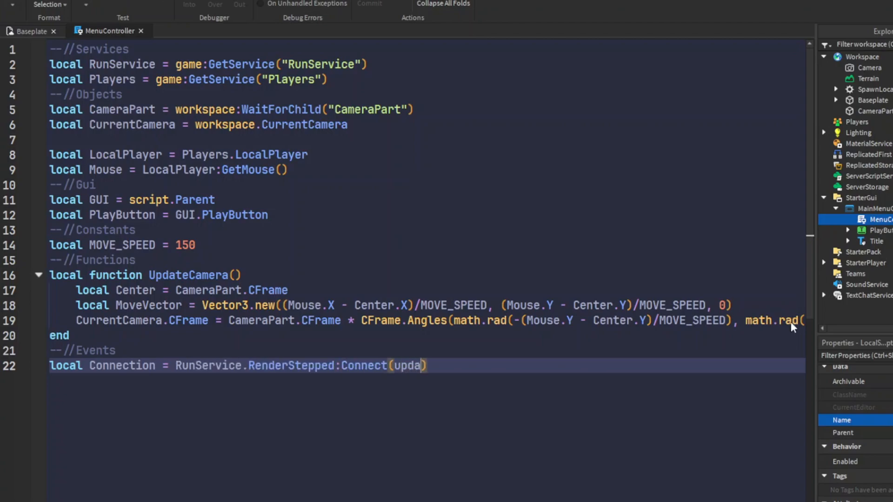
pyautogui.write('PlayButton.Activated:Connect(function(')
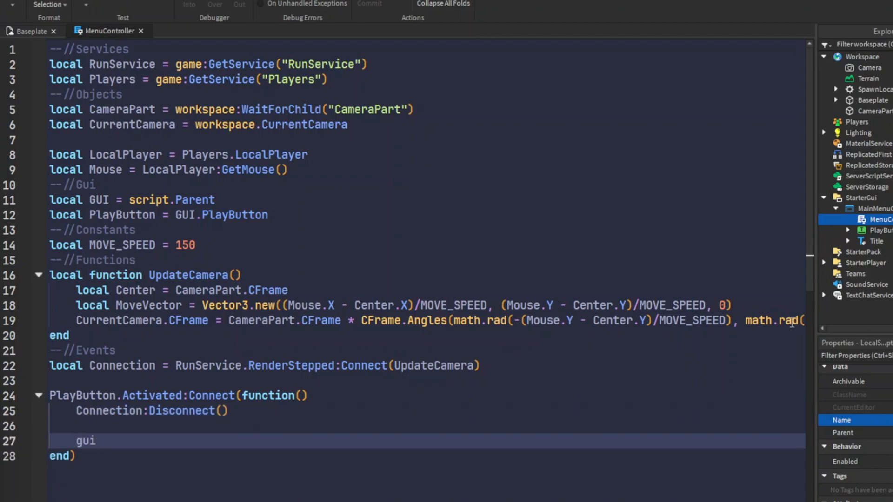
pyautogui.write('GUI:Destroy()')
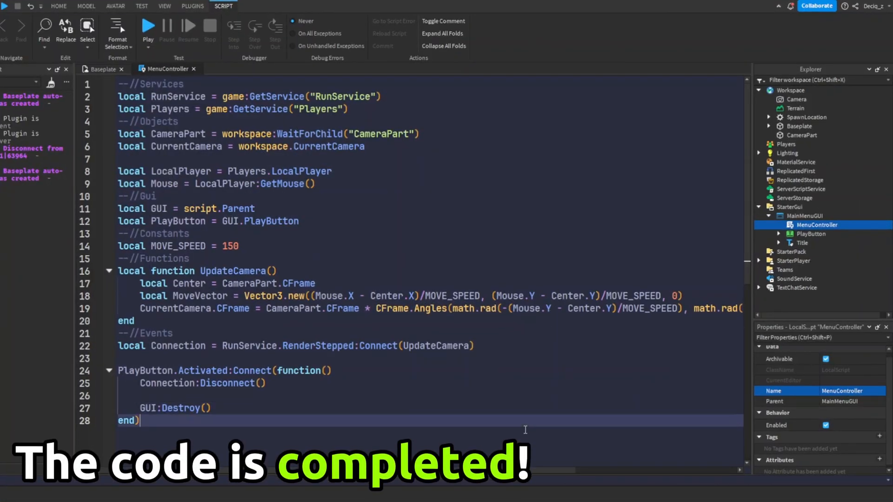
pyautogui.click(148, 26)
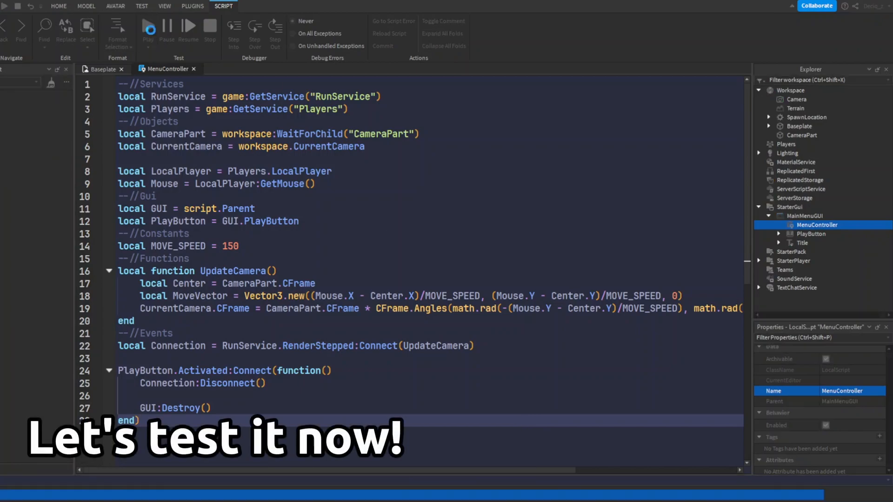